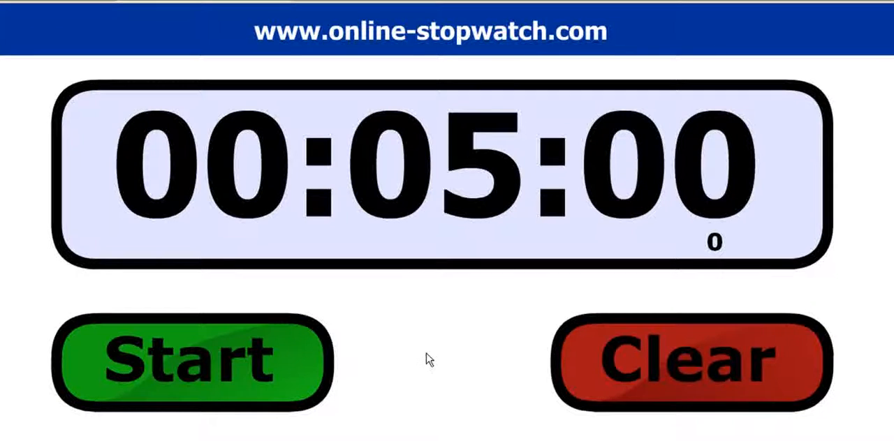
{"action": "mouse_move", "coordinate": [436, 374]}
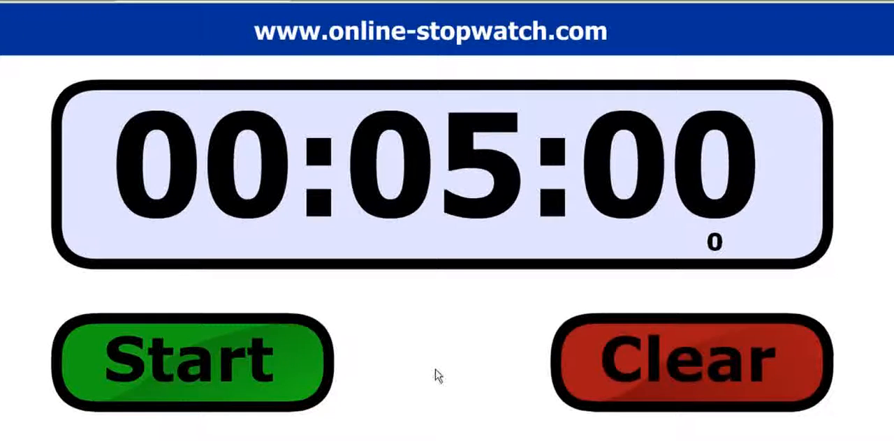
{"action": "mouse_move", "coordinate": [445, 371]}
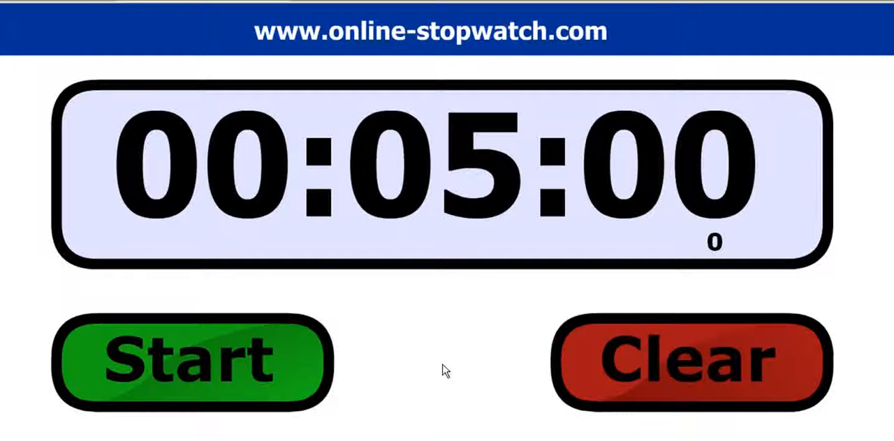
{"action": "mouse_move", "coordinate": [438, 363]}
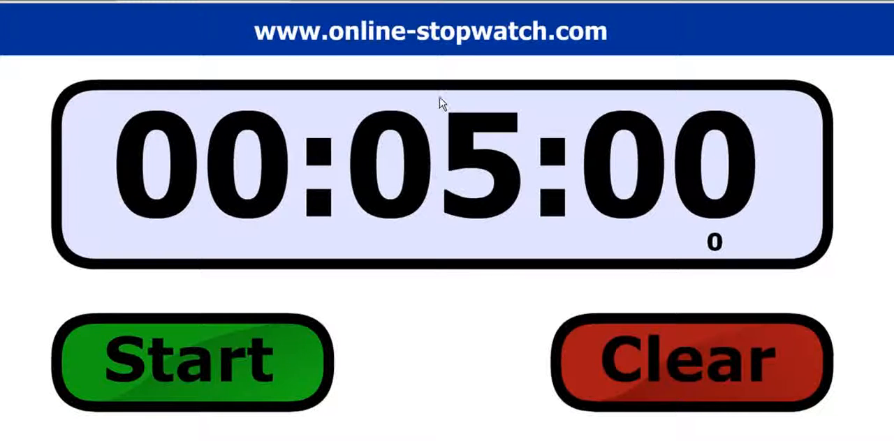
{"action": "mouse_move", "coordinate": [416, 346]}
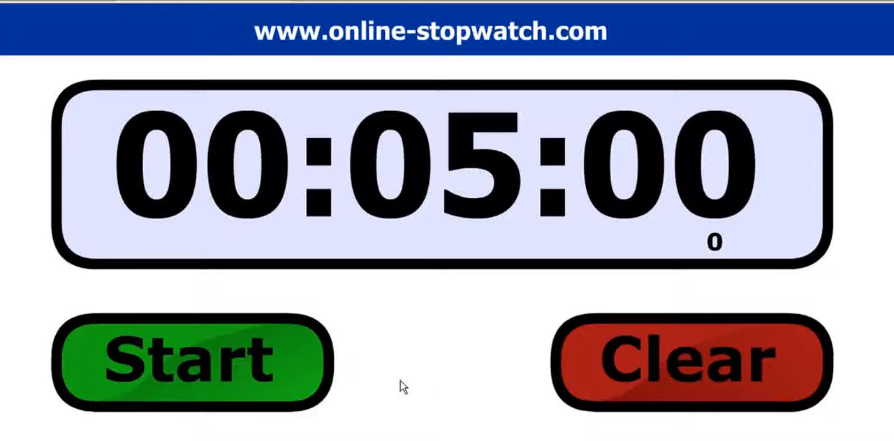
Step: Expand Application Security in the Main tab navigation from the Welcome overview
{"action": "left_click", "coordinate": [193, 362]}
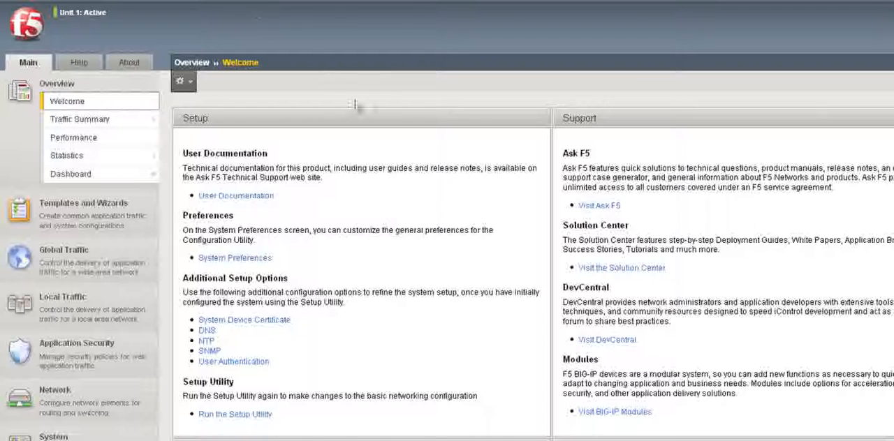
{"action": "mouse_move", "coordinate": [403, 157]}
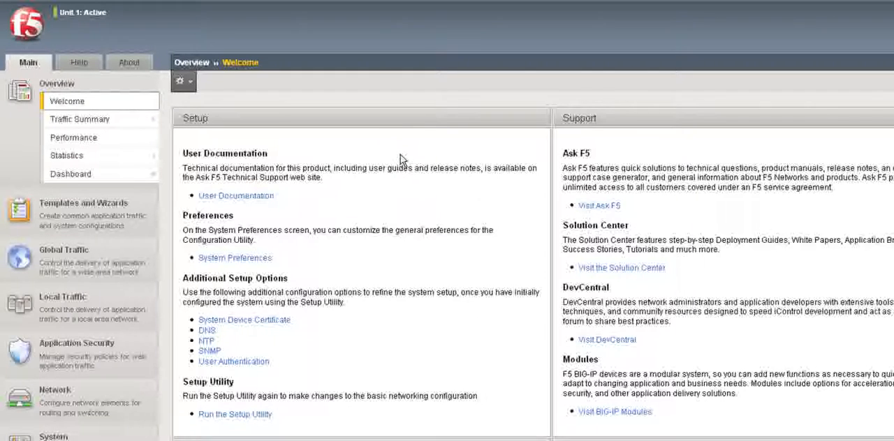
{"action": "mouse_move", "coordinate": [418, 150]}
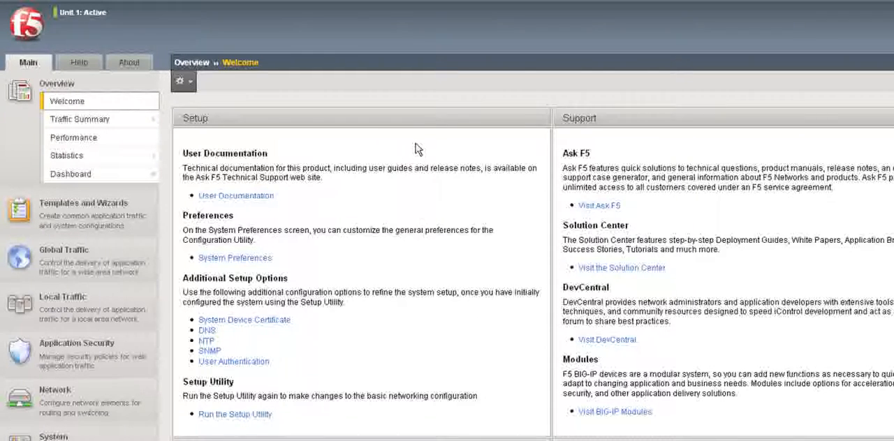
{"action": "scroll", "scroll_direction": "down", "scroll_amount": 3}
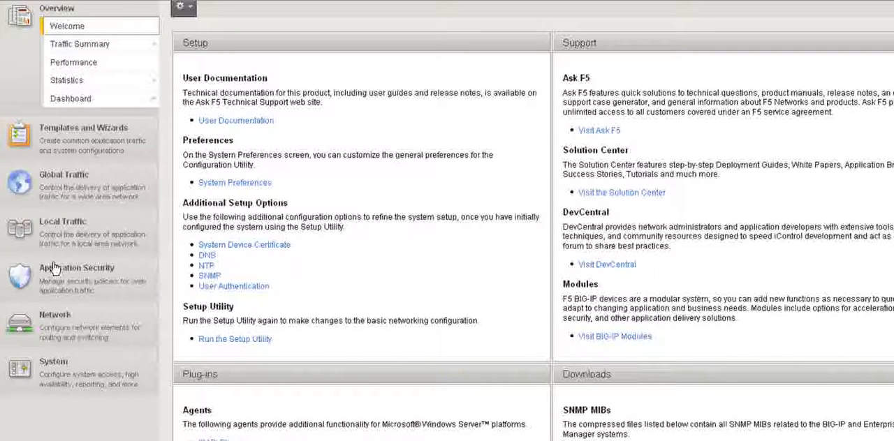
{"action": "mouse_move", "coordinate": [54, 269]}
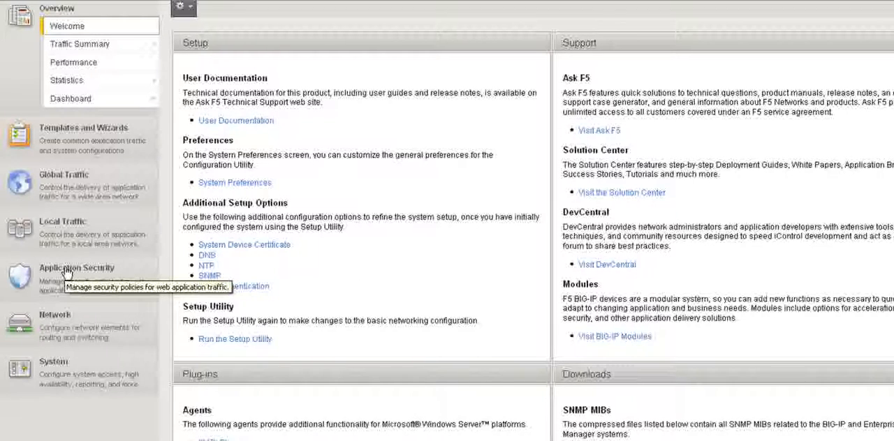
{"action": "left_click", "coordinate": [75, 268]}
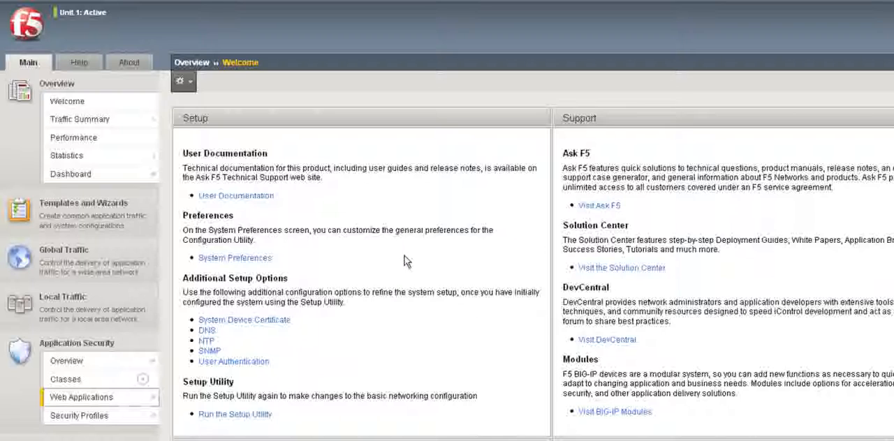
{"action": "left_click", "coordinate": [81, 397]}
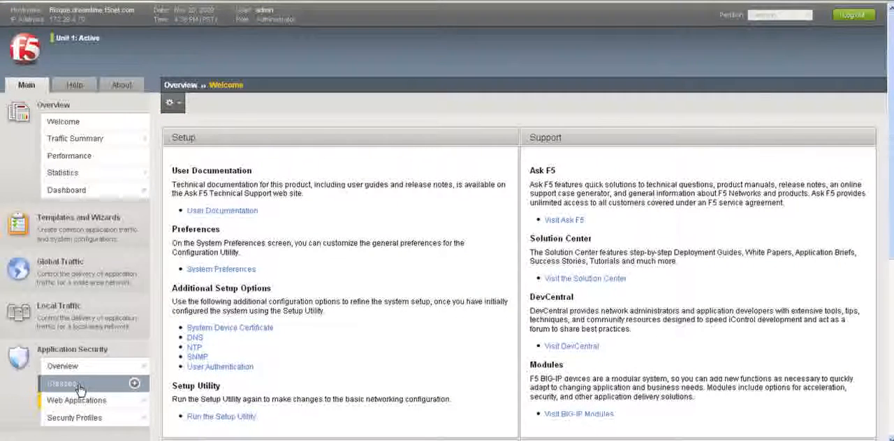
Step: Show the Web Applications list, including new_test_class with its active security policy
{"action": "left_click", "coordinate": [63, 383]}
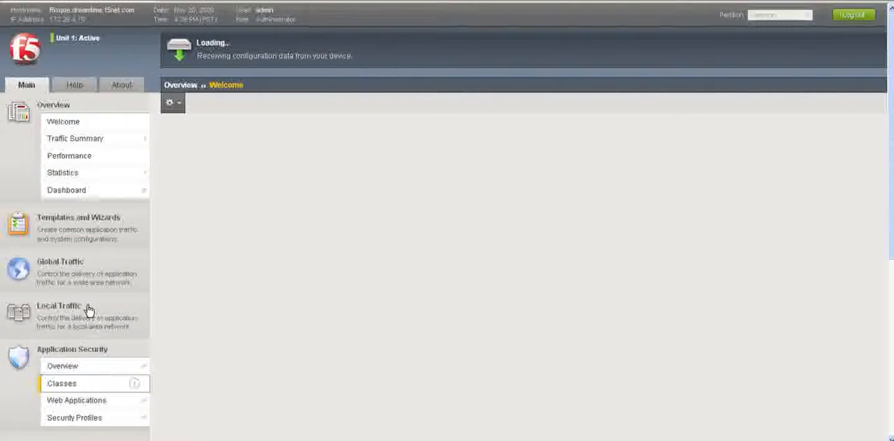
{"action": "left_click", "coordinate": [58, 306]}
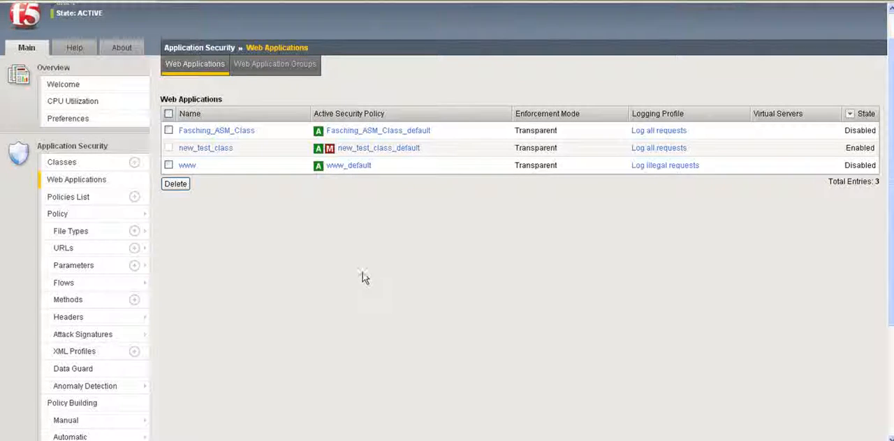
{"action": "scroll", "scroll_direction": "down", "scroll_amount": 3}
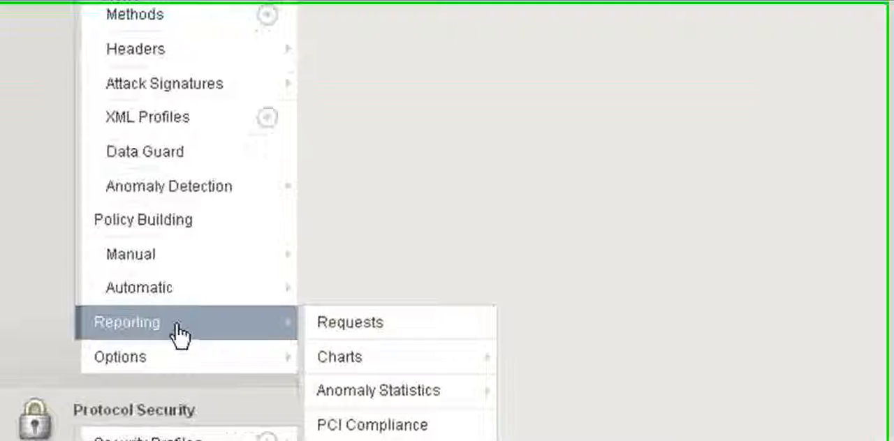
{"action": "mouse_move", "coordinate": [342, 356]}
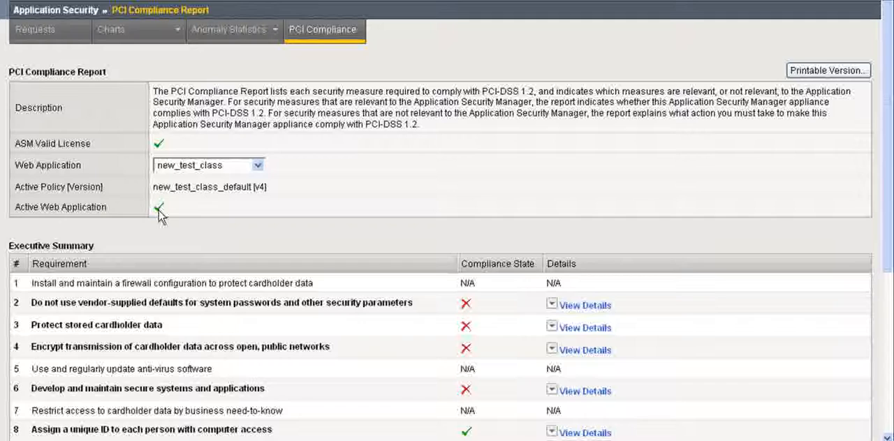
{"action": "mouse_move", "coordinate": [240, 224]}
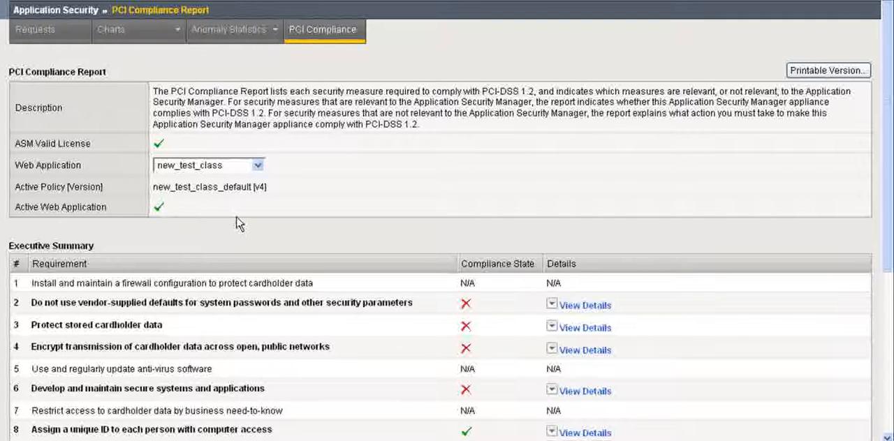
{"action": "mouse_move", "coordinate": [232, 208]}
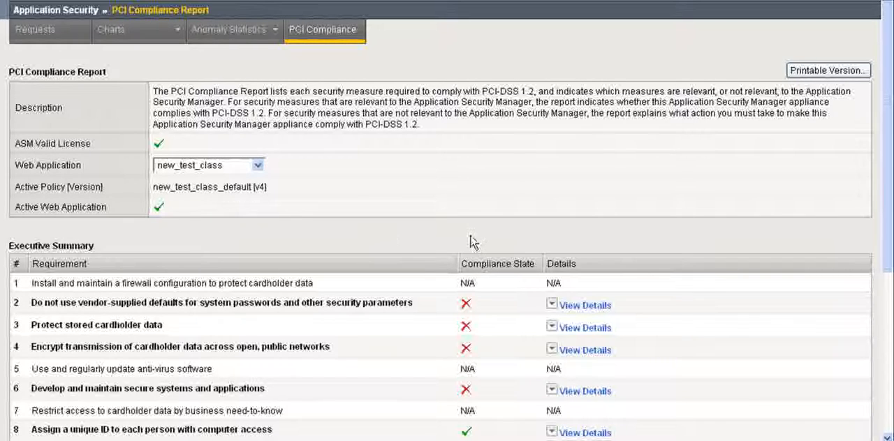
Step: Review the PCI Compliance Executive Summary for new_test_class, with stored cardholder data non-compliant
{"action": "scroll", "scroll_direction": "down", "scroll_amount": 3}
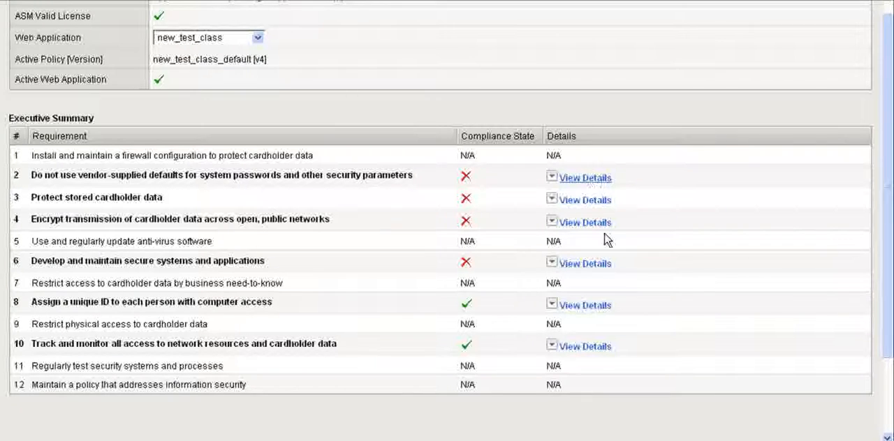
{"action": "mouse_move", "coordinate": [661, 223]}
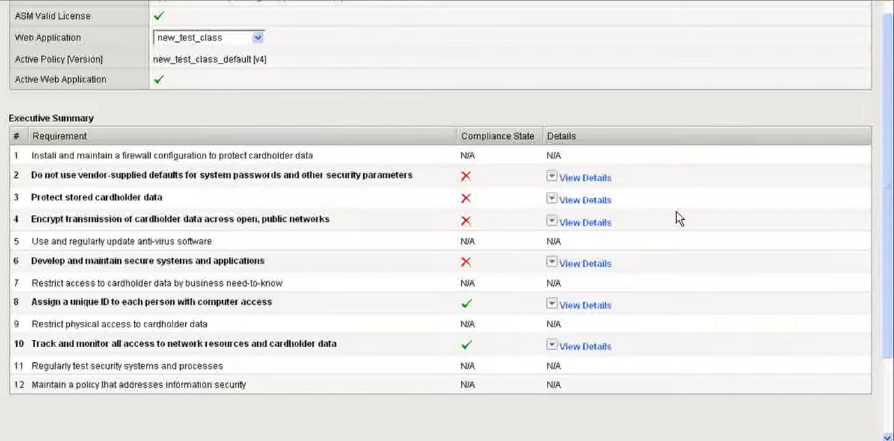
{"action": "mouse_move", "coordinate": [537, 199]}
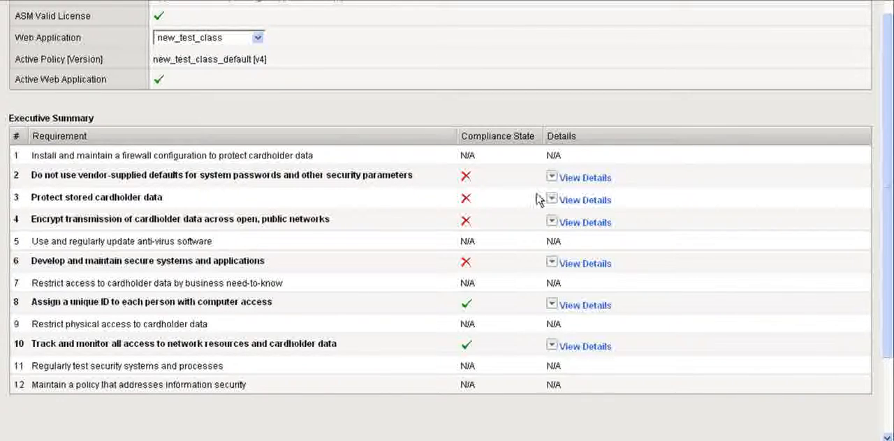
Step: View details of requirement 3 and follow its link to new_test_class_default Data Guard settings
{"action": "left_click", "coordinate": [583, 200]}
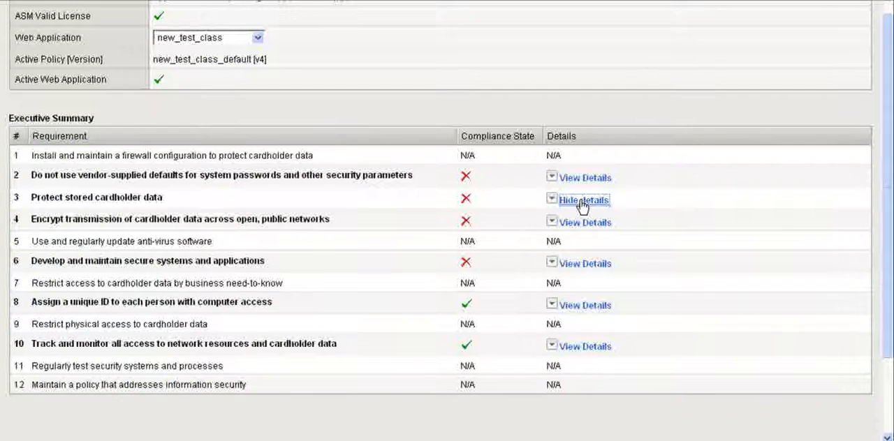
{"action": "left_click", "coordinate": [584, 200]}
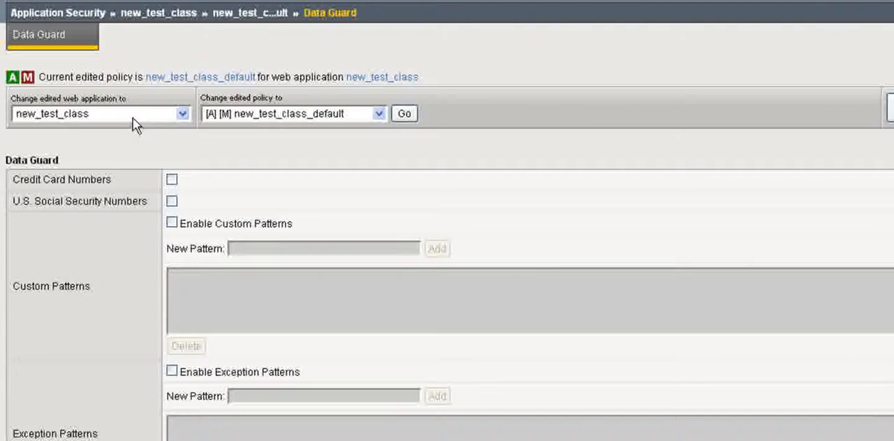
{"action": "mouse_move", "coordinate": [655, 204]}
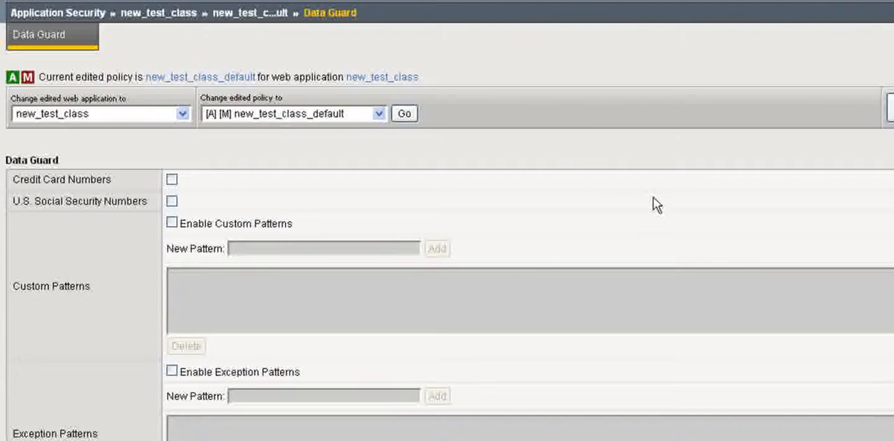
Step: Enable Data Guard for Credit Card Numbers and U.S. Social Security Numbers with Mask Data
{"action": "scroll", "scroll_direction": "down", "scroll_amount": 3}
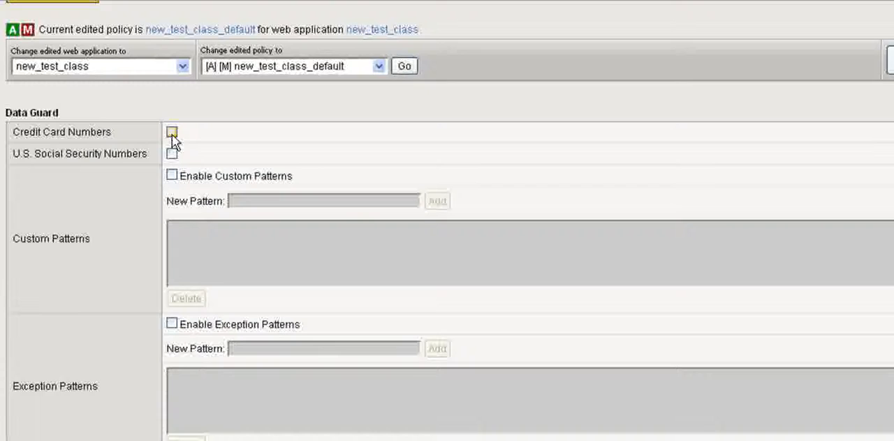
{"action": "left_click", "coordinate": [172, 131]}
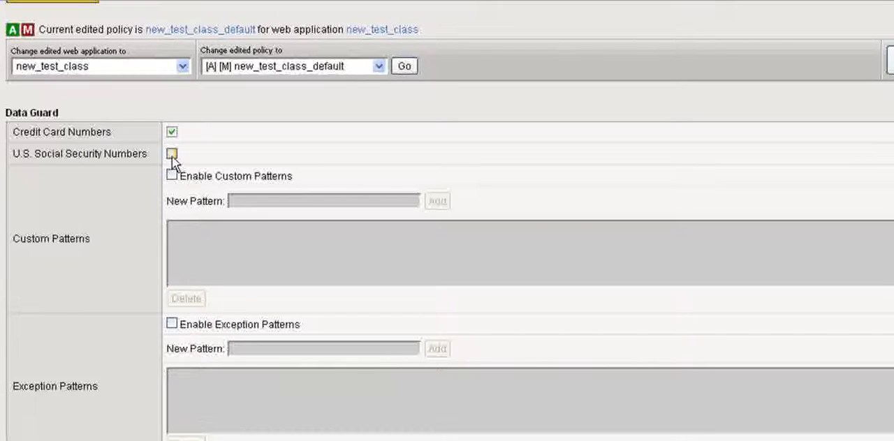
{"action": "left_click", "coordinate": [171, 153]}
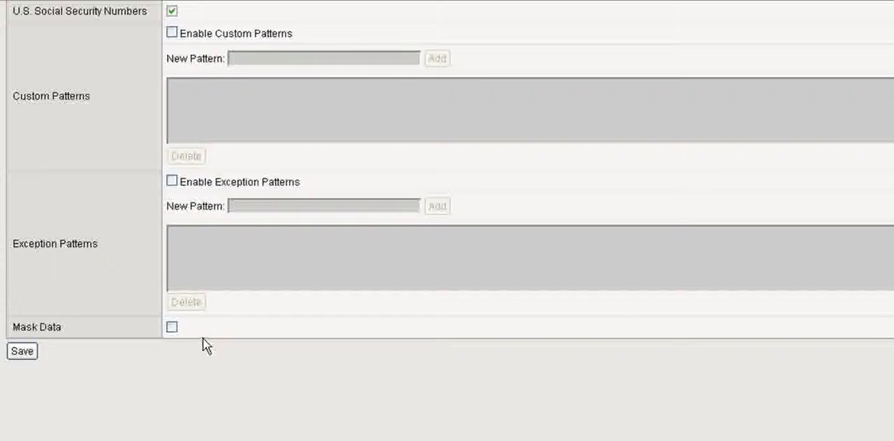
{"action": "left_click", "coordinate": [170, 327]}
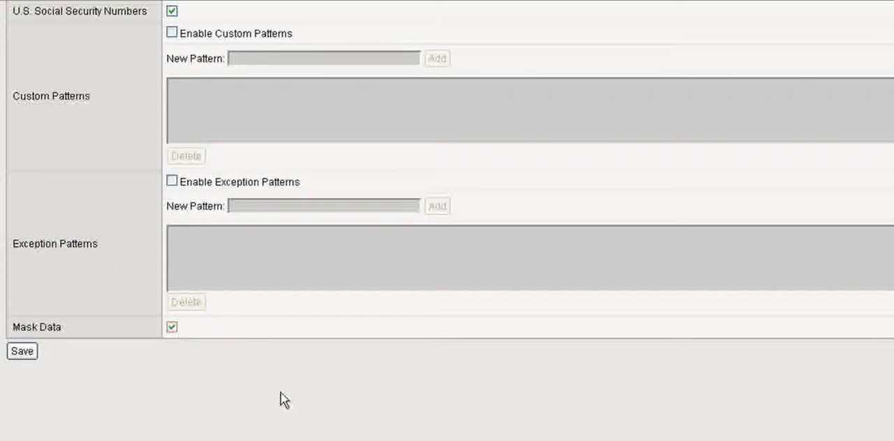
{"action": "mouse_move", "coordinate": [376, 434]}
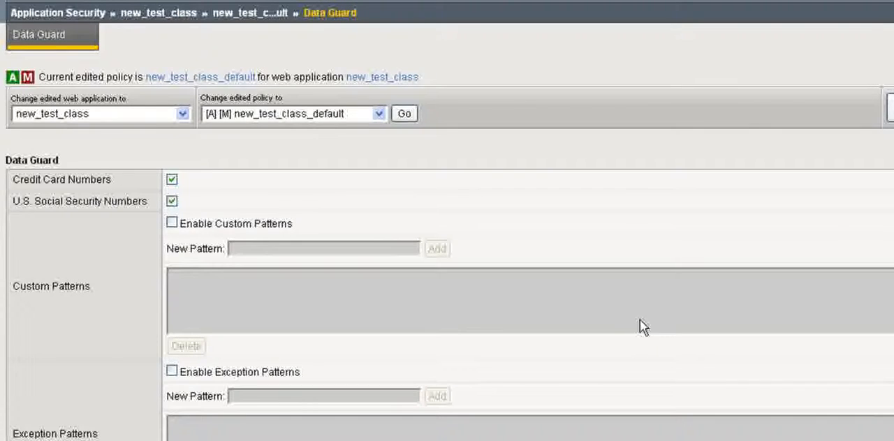
{"action": "mouse_move", "coordinate": [19, 85]}
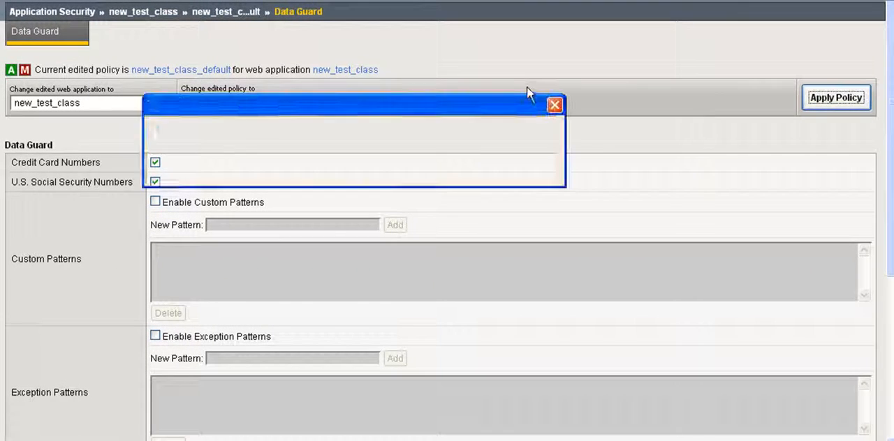
Step: Apply the new_test_class_default policy and confirm, then reveal the security reports
{"action": "left_click", "coordinate": [835, 98]}
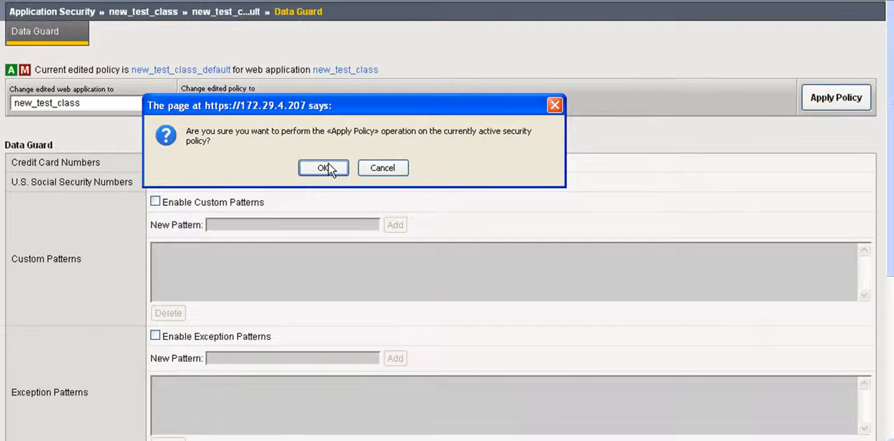
{"action": "left_click", "coordinate": [323, 167]}
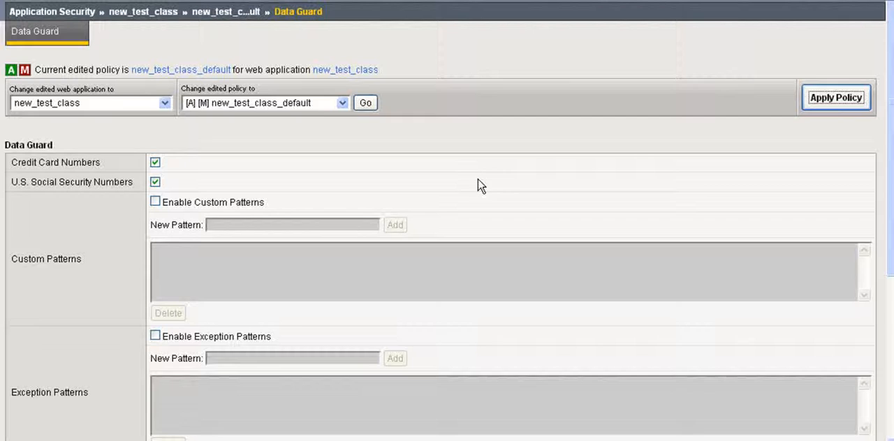
{"action": "mouse_move", "coordinate": [475, 171]}
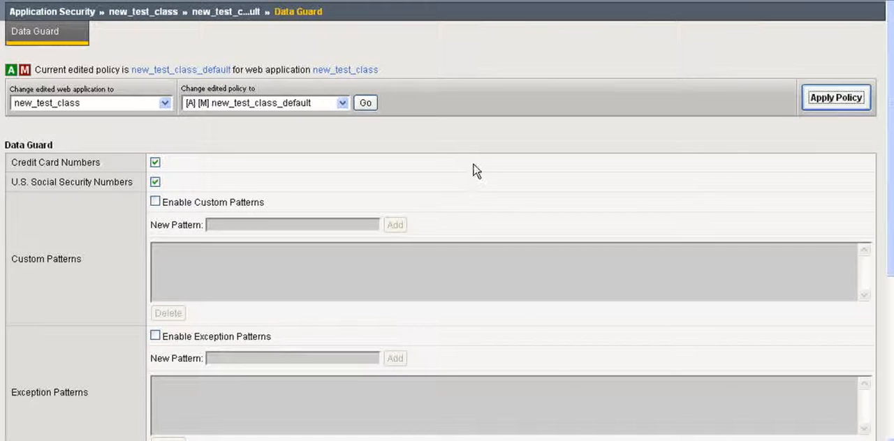
{"action": "left_click", "coordinate": [835, 98]}
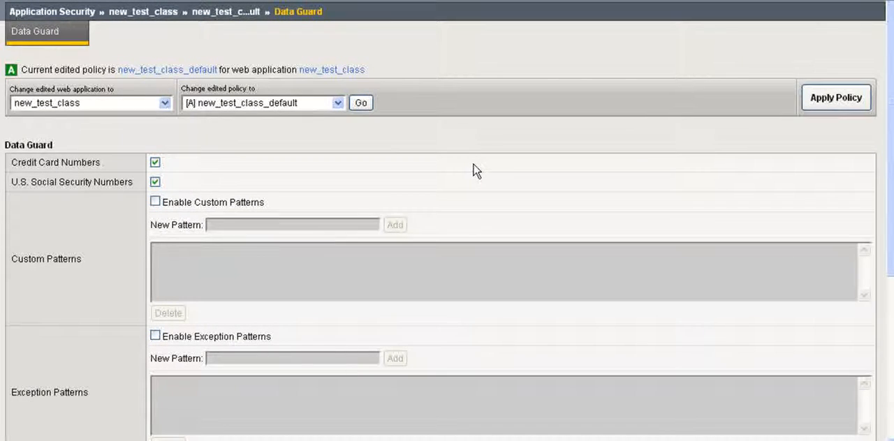
{"action": "scroll", "scroll_direction": "down", "scroll_amount": 3}
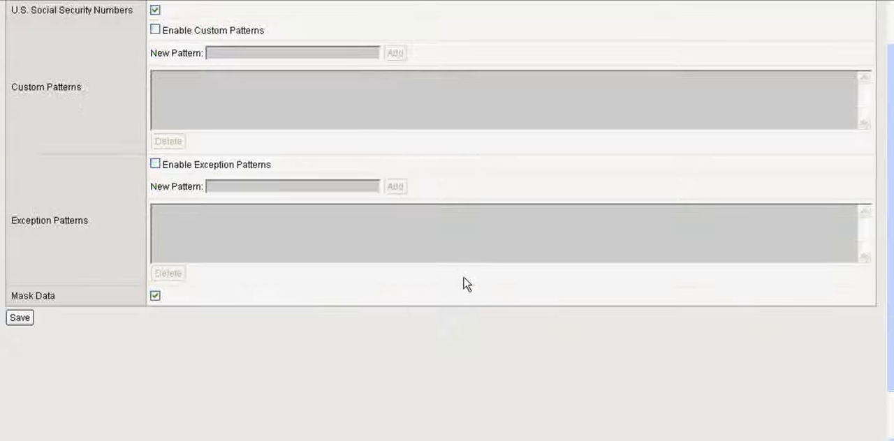
{"action": "mouse_move", "coordinate": [90, 260]}
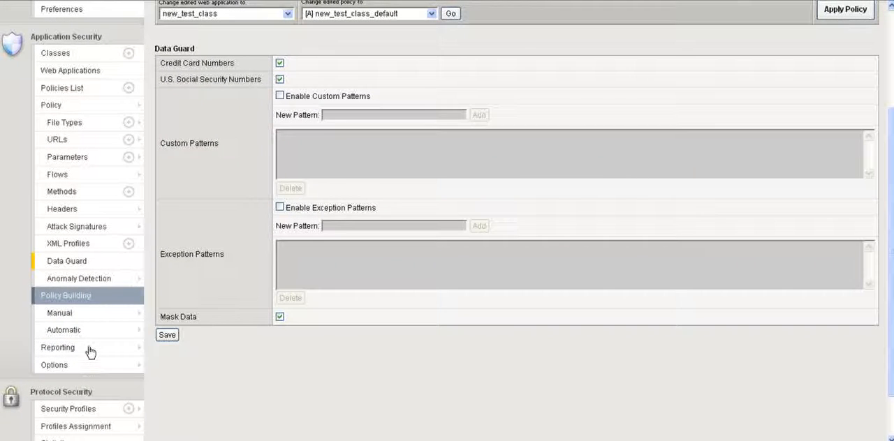
{"action": "left_click", "coordinate": [57, 346]}
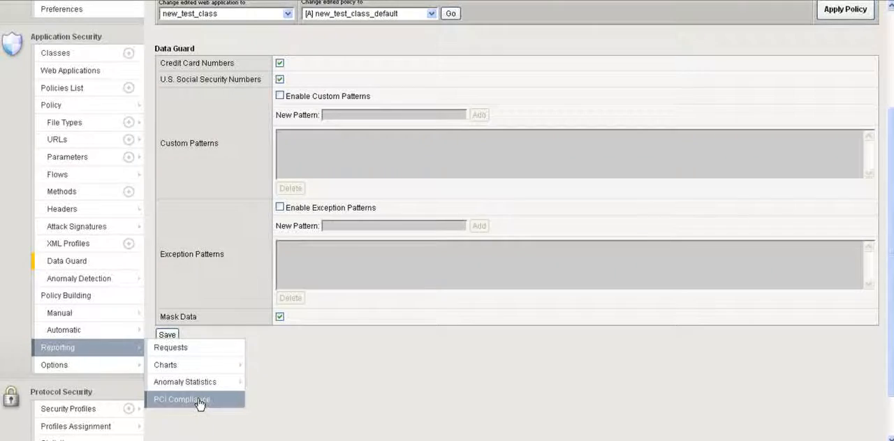
Step: Reopen the PCI Compliance report, now showing Protect stored cardholder data as compliant
{"action": "left_click", "coordinate": [182, 400]}
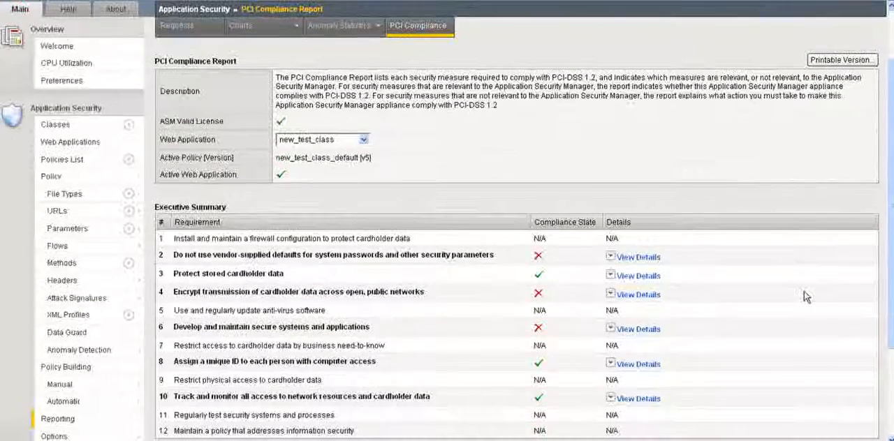
{"action": "mouse_move", "coordinate": [495, 285]}
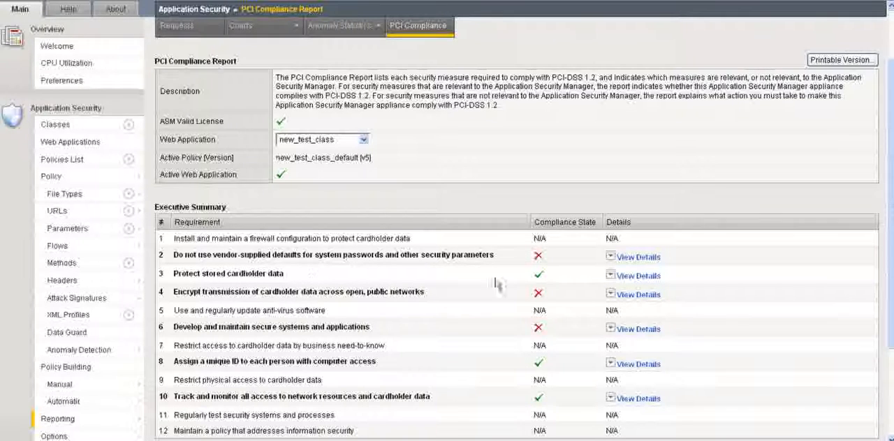
{"action": "mouse_move", "coordinate": [551, 276]}
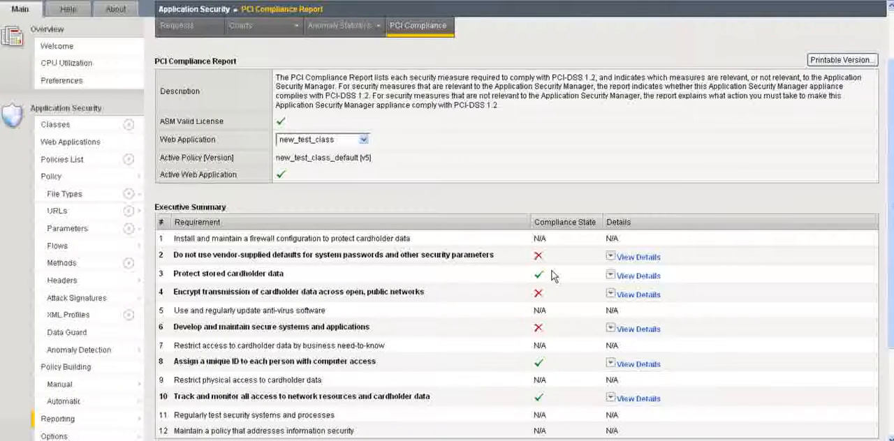
{"action": "mouse_move", "coordinate": [774, 279]}
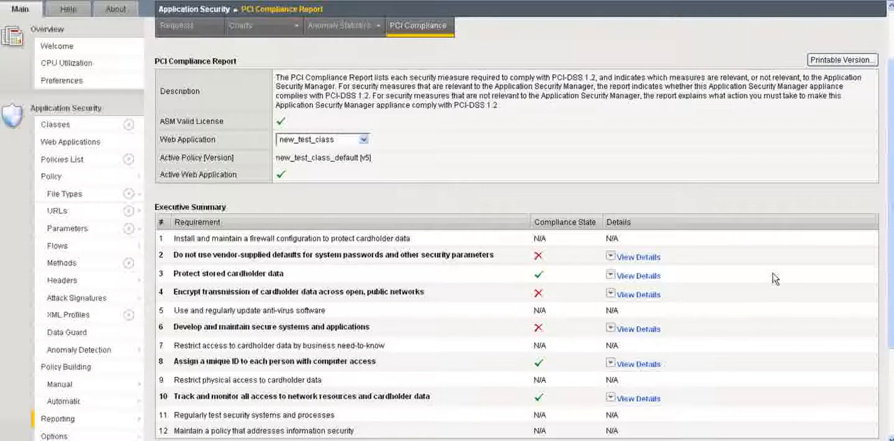
{"action": "mouse_move", "coordinate": [811, 268]}
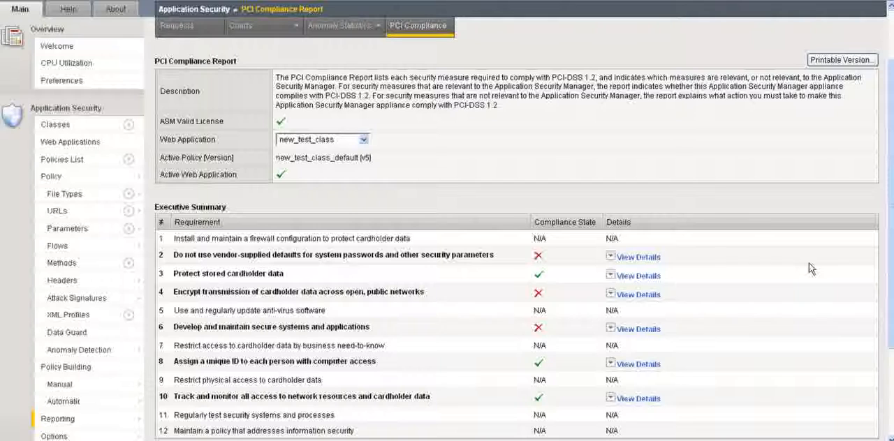
{"action": "mouse_move", "coordinate": [752, 254]}
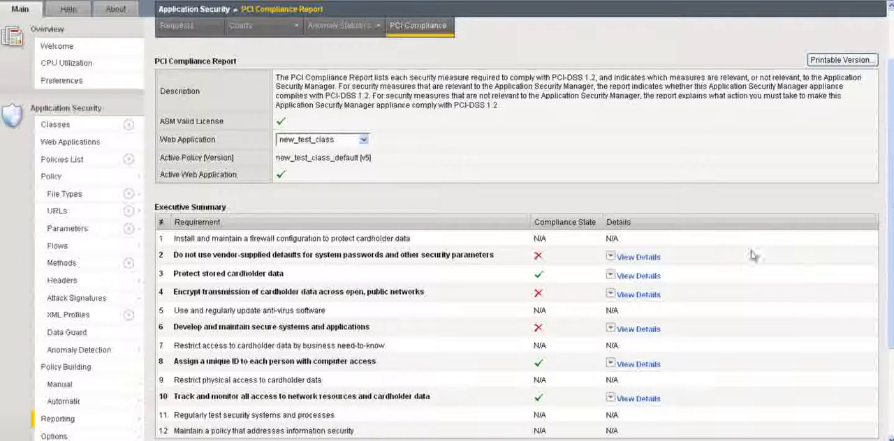
{"action": "mouse_move", "coordinate": [774, 212]}
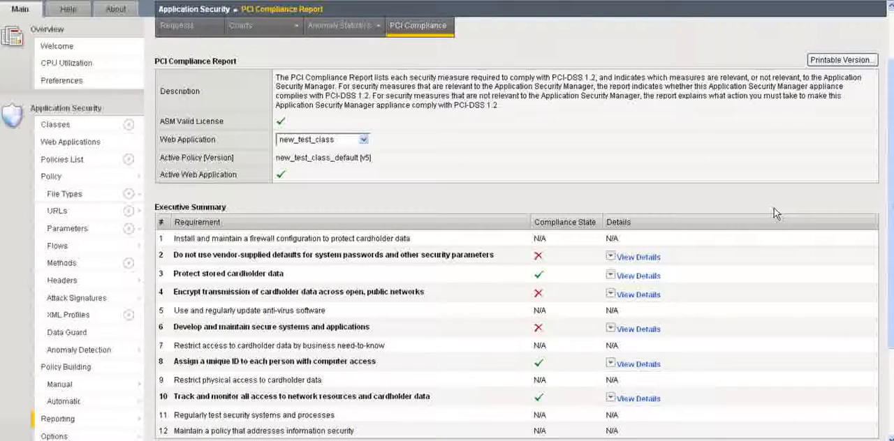
{"action": "mouse_move", "coordinate": [766, 204]}
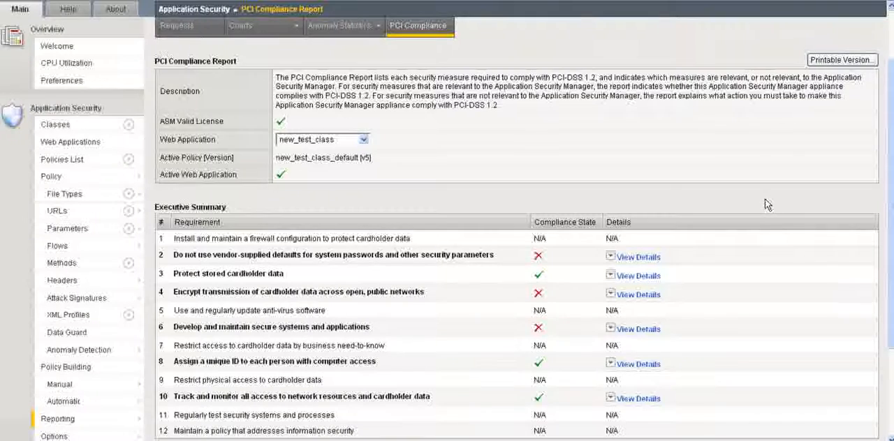
{"action": "scroll", "scroll_direction": "down", "scroll_amount": 3}
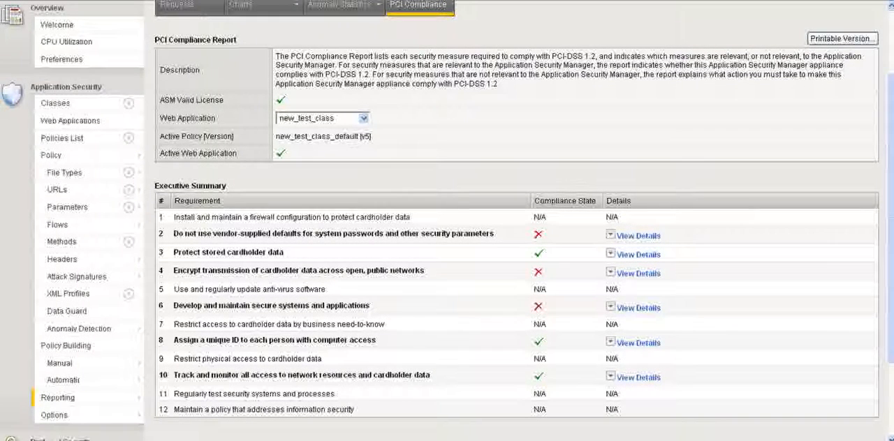